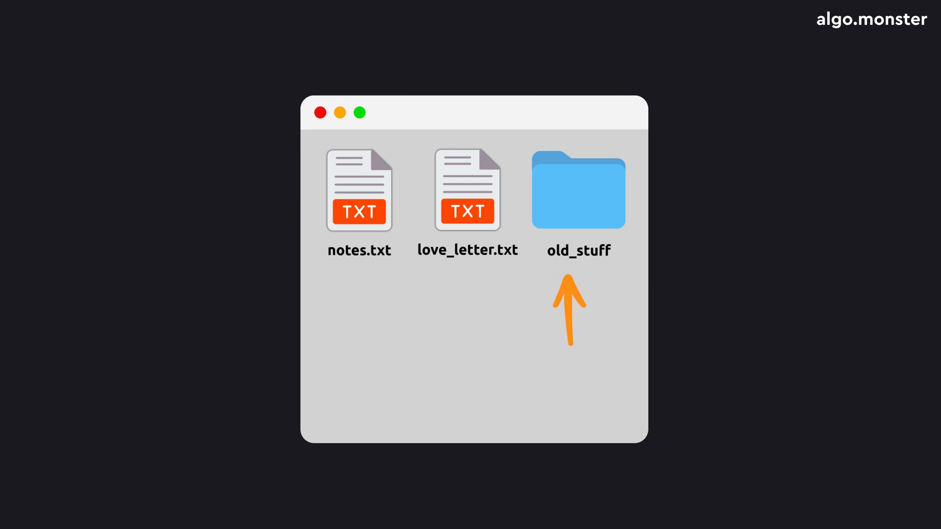
double_click(578, 191)
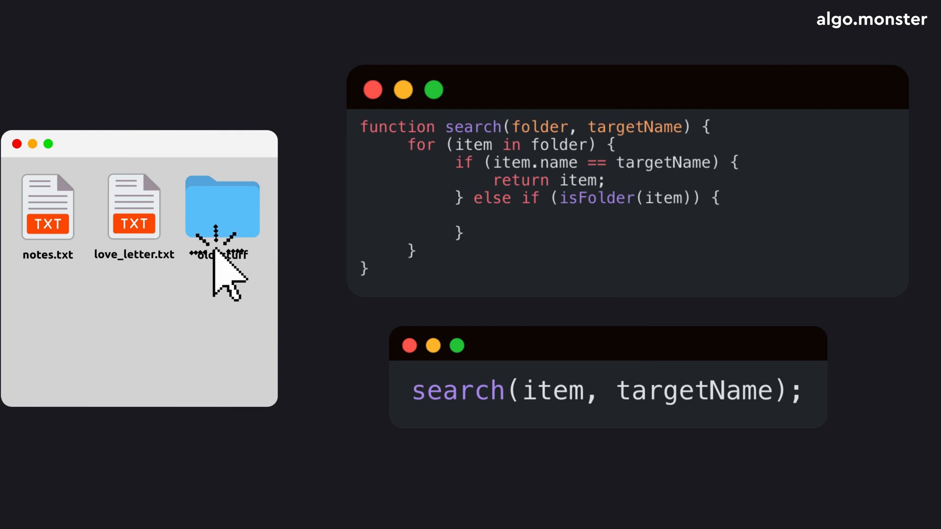
double_click(222, 207)
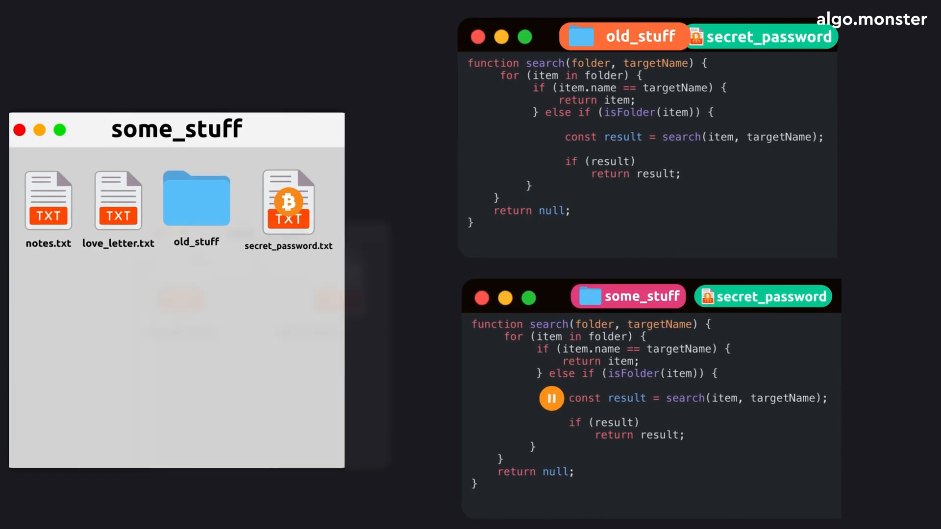
double_click(196, 199)
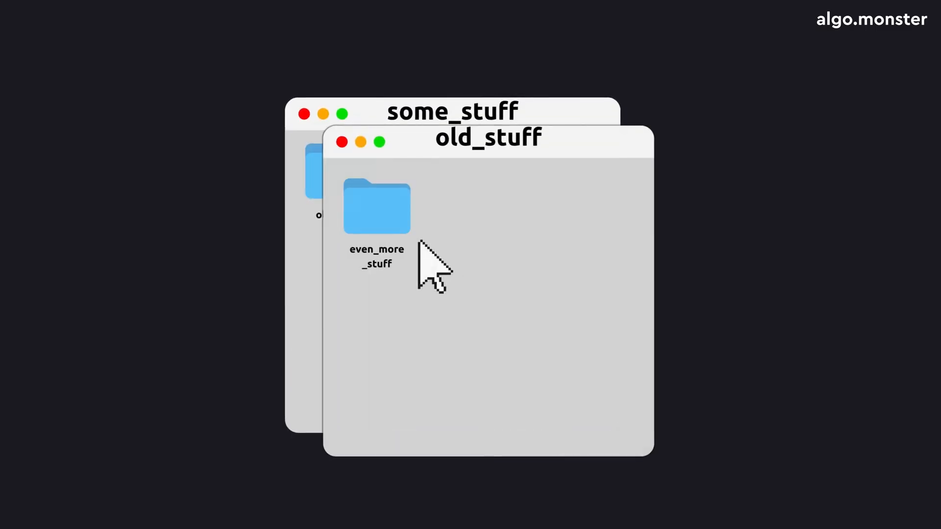
double_click(376, 209)
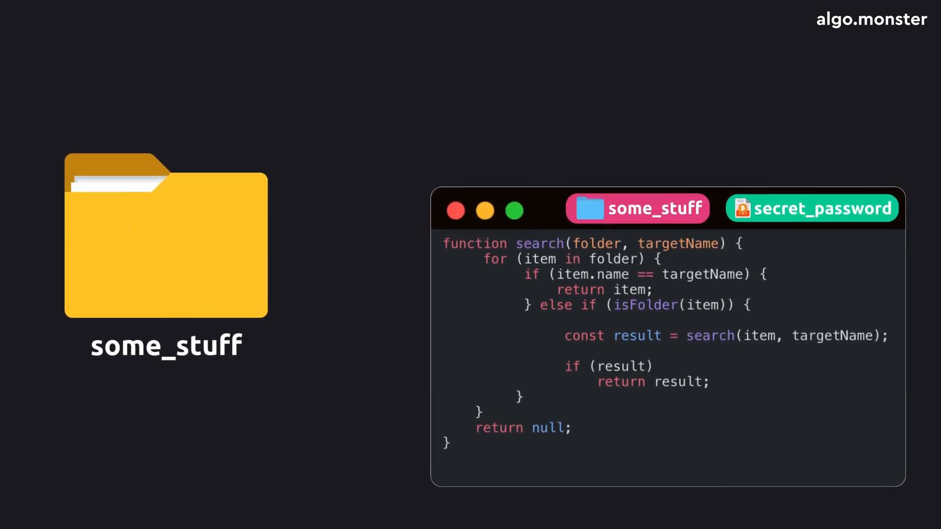
double_click(166, 240)
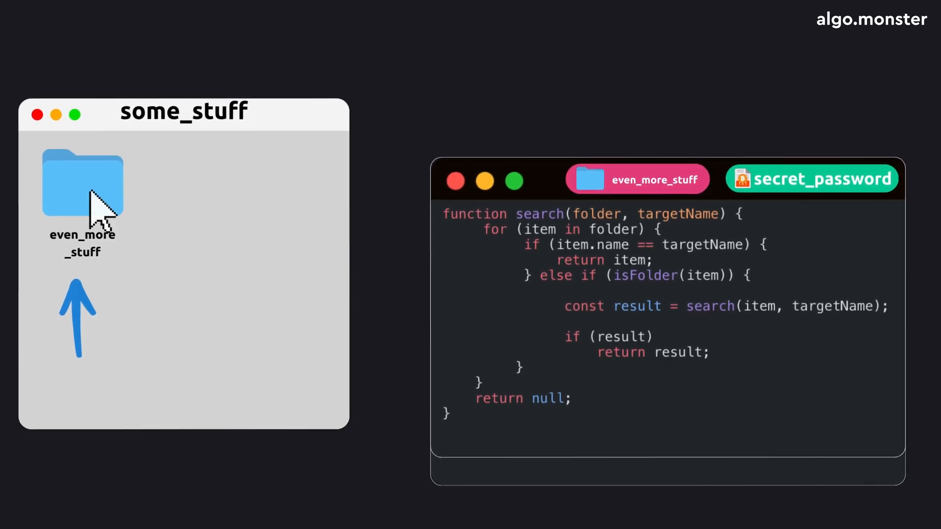
double_click(82, 183)
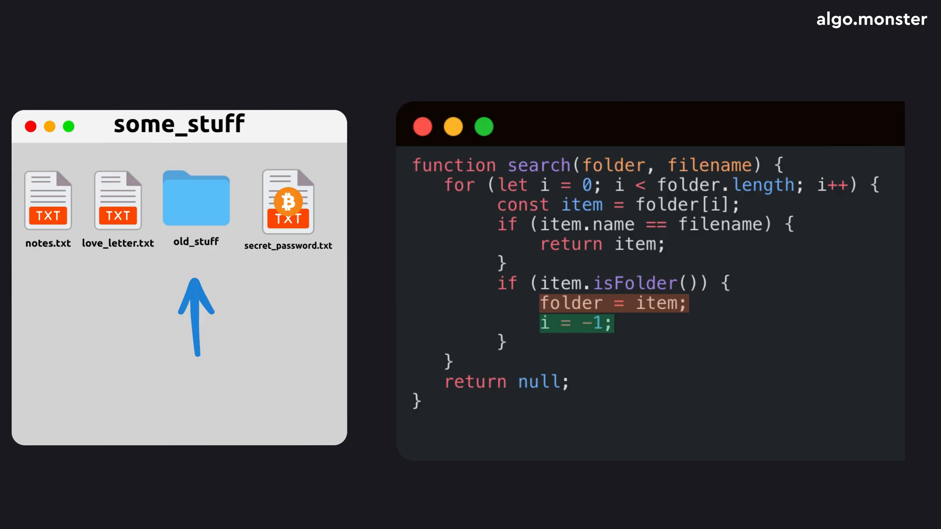
double_click(195, 198)
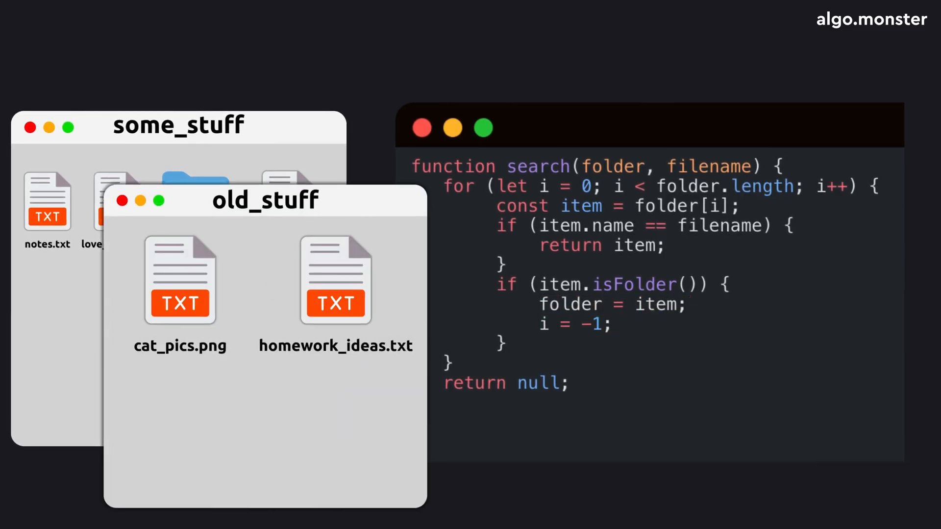